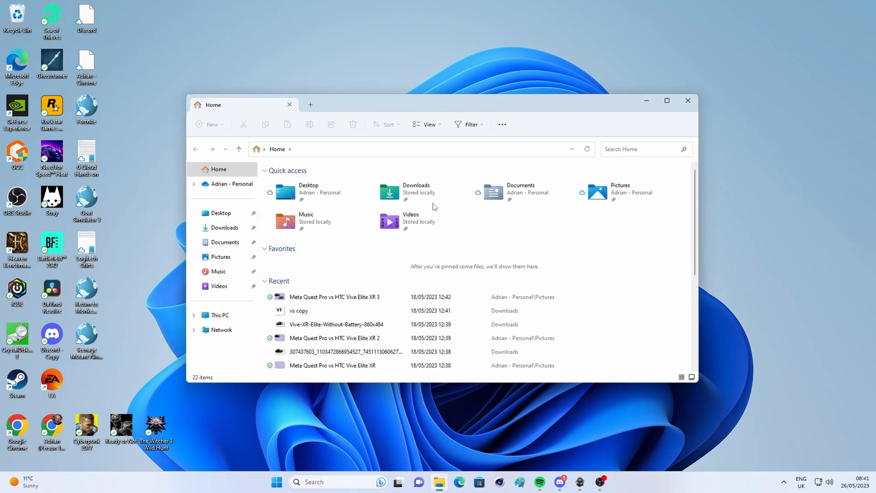
# Show This PC listing only Local Disk (C:), then reach Settings' Disks & volumes page
pyautogui.click(666, 100)
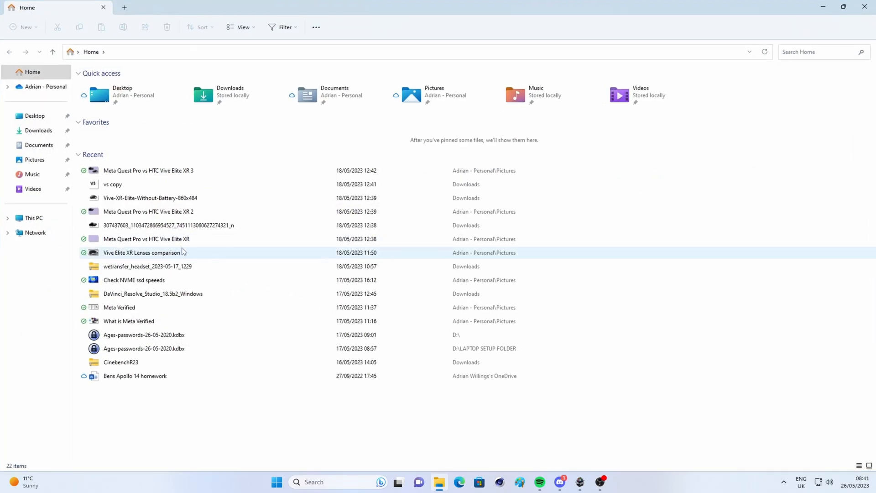
pyautogui.click(33, 218)
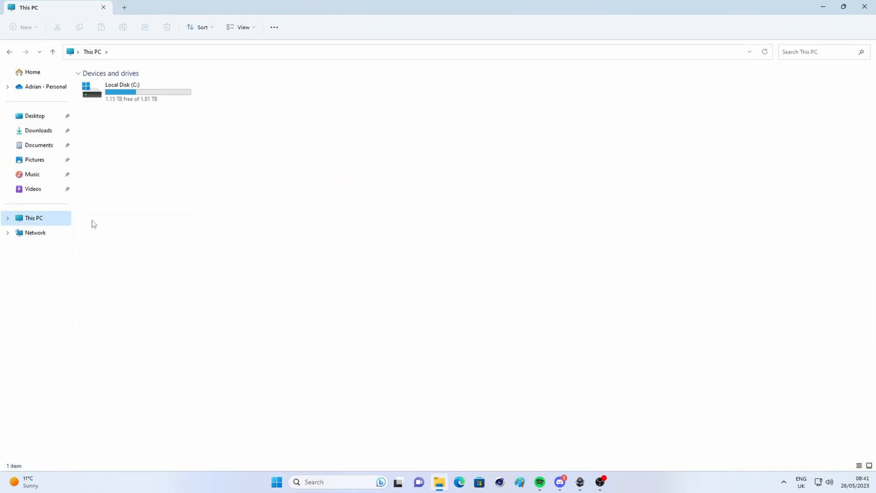
pyautogui.click(133, 91)
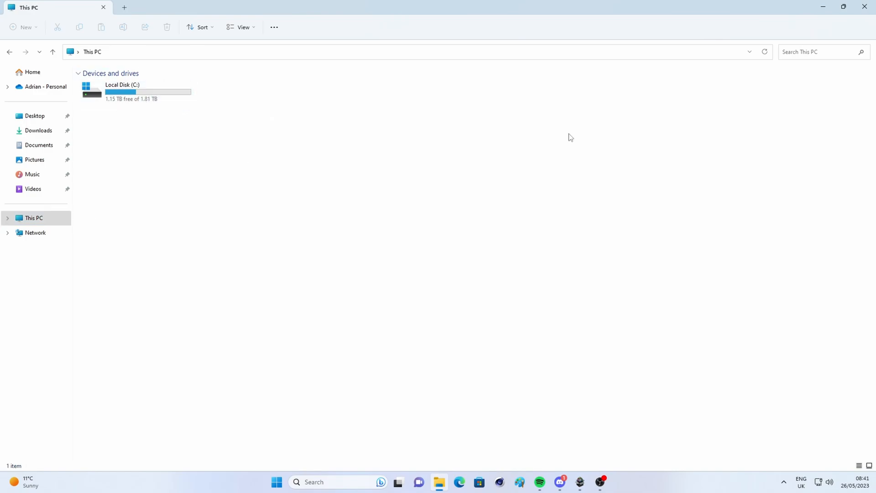
pyautogui.click(275, 482)
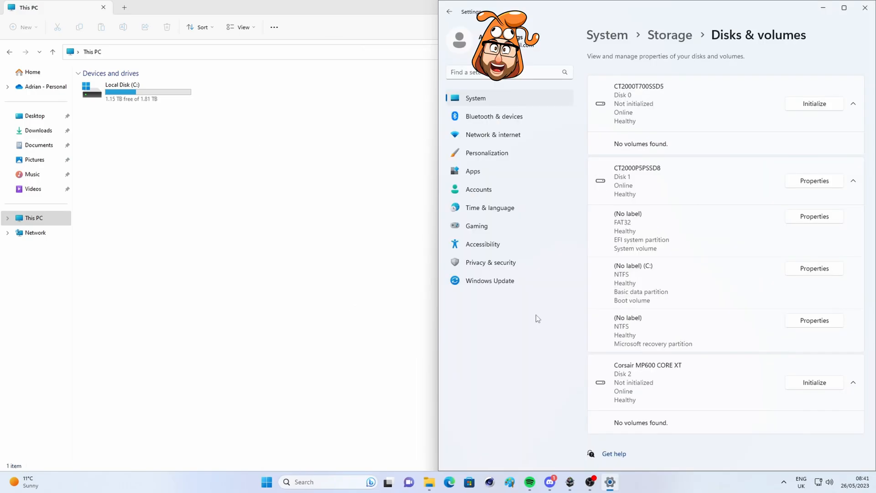
# Launch Disk Management by searching 'disk mana' from the Start menu
pyautogui.click(266, 481)
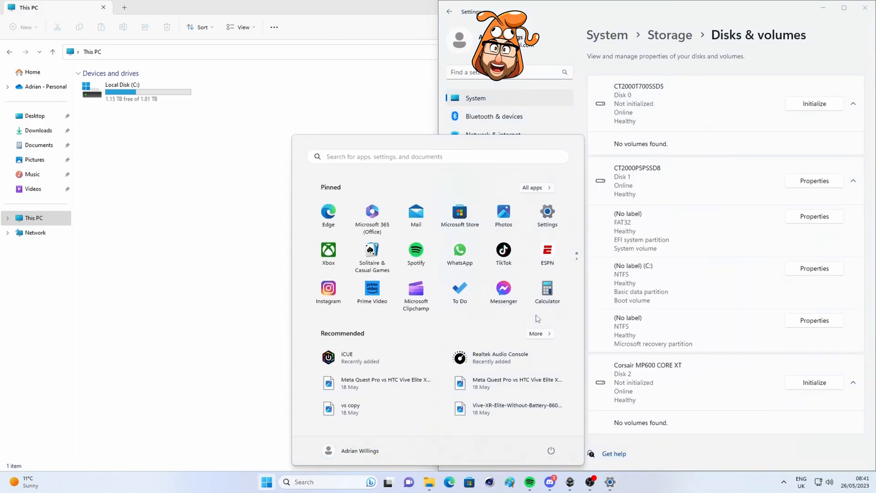
pyautogui.write('disk mana')
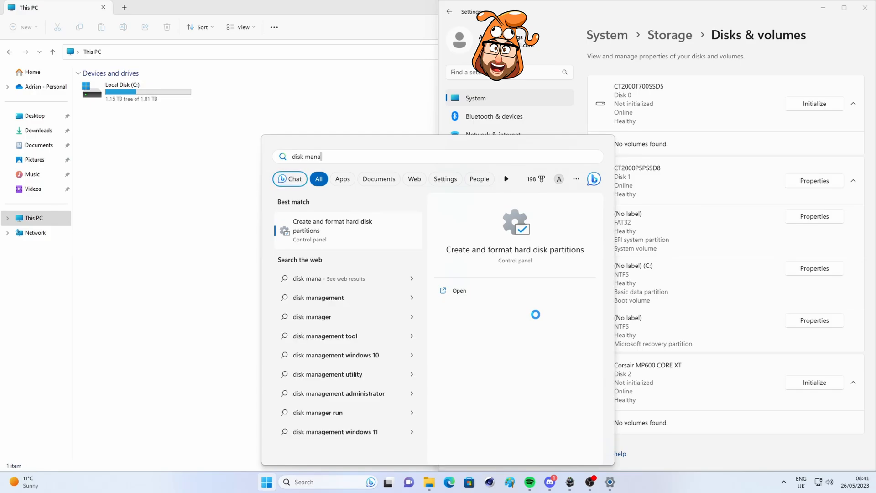
pyautogui.click(332, 230)
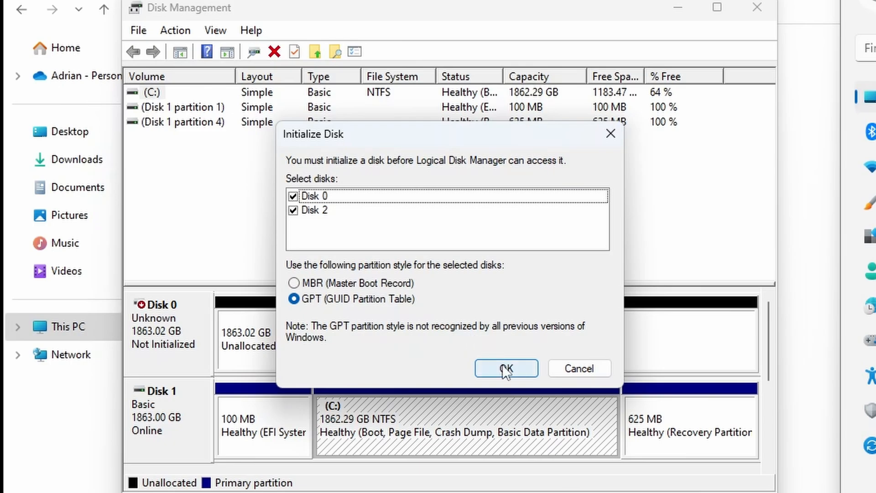
# Initialize Disk 0 and Disk 2 with the GPT partition style
pyautogui.click(505, 368)
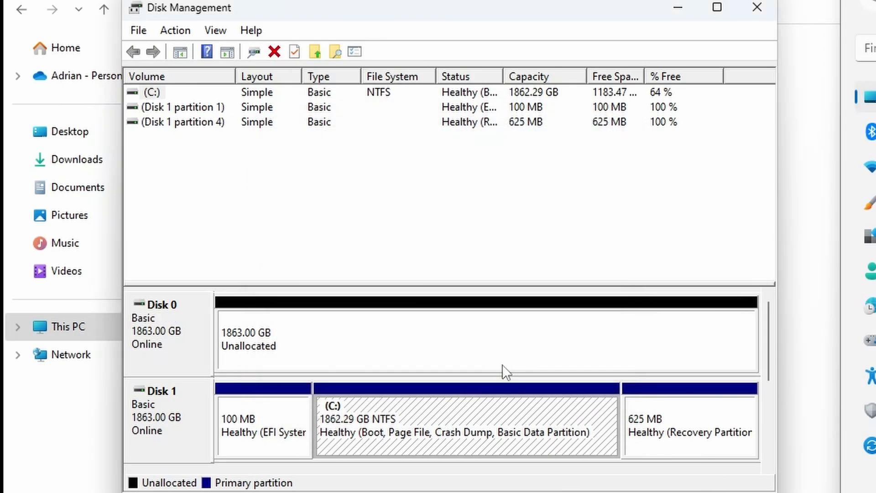
pyautogui.moveTo(502, 374)
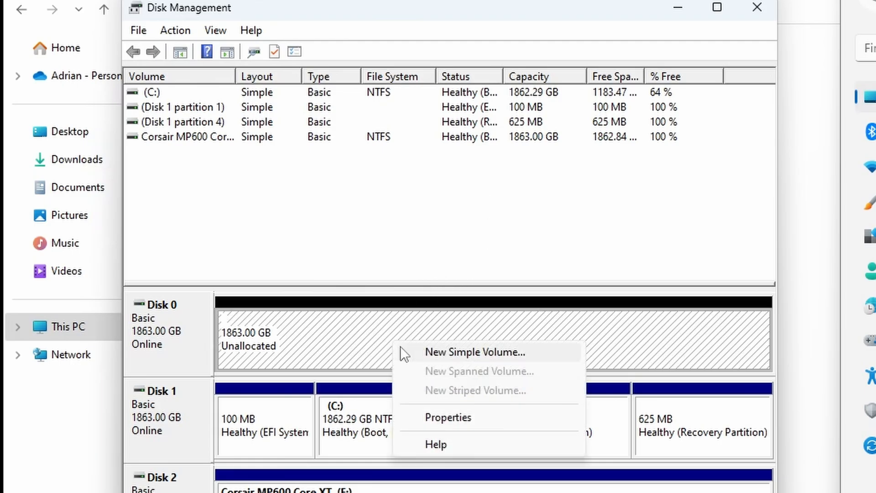
# Create a full-size NTFS simple volume on Disk 0 as D: labelled 'Crucial T7000'
pyautogui.click(473, 352)
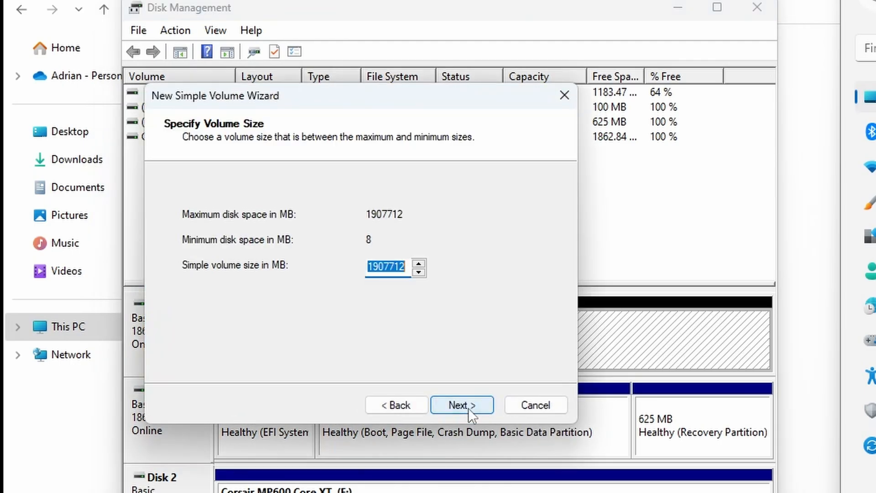
pyautogui.click(462, 405)
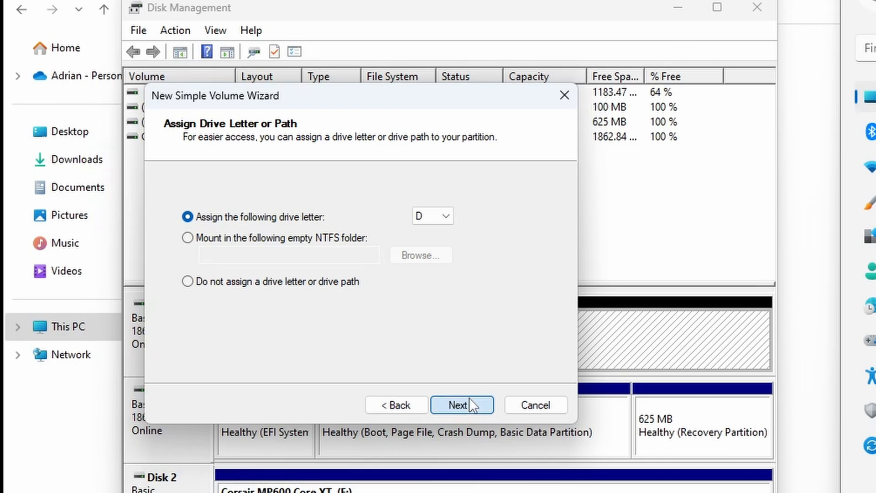
pyautogui.click(461, 405)
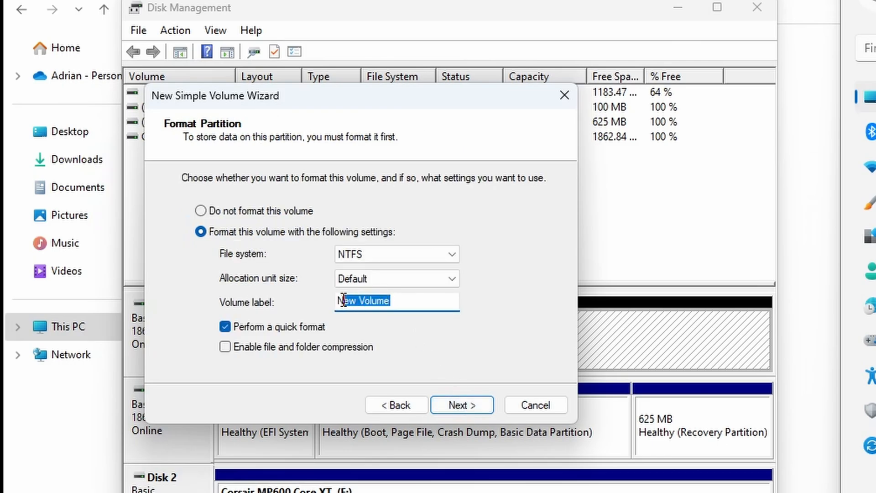
pyautogui.write('Cr')
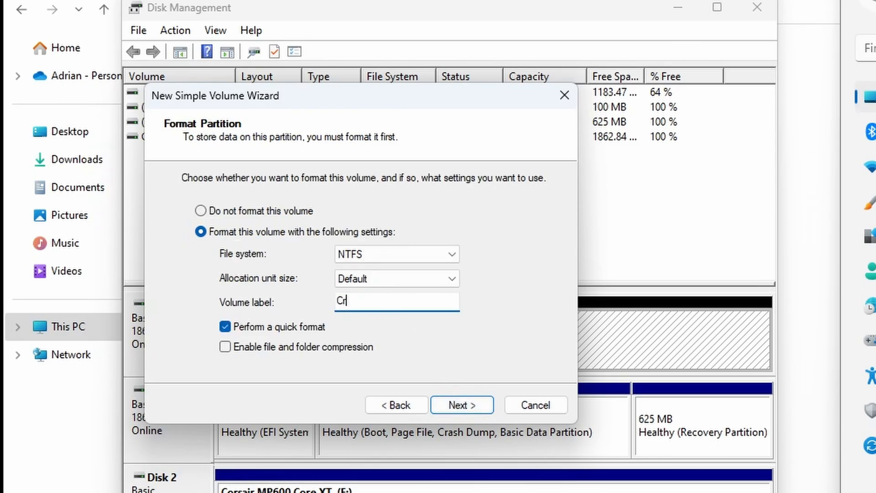
pyautogui.write('ucial')
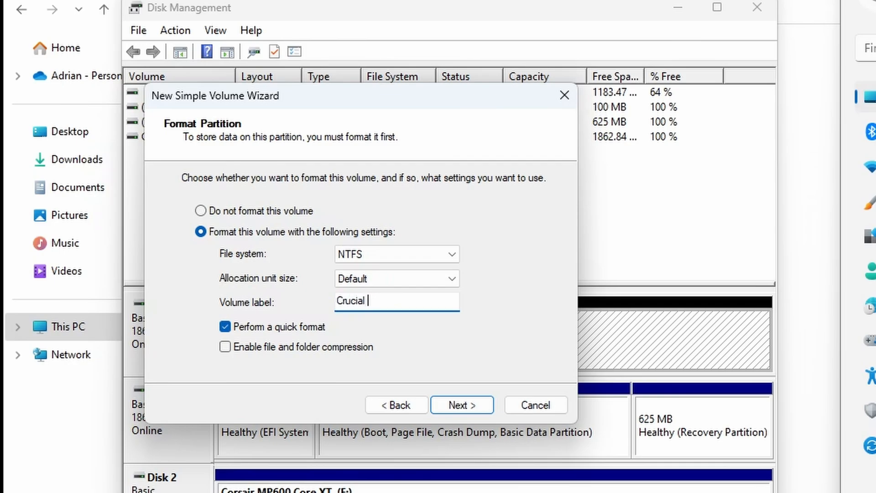
pyautogui.write('T7000')
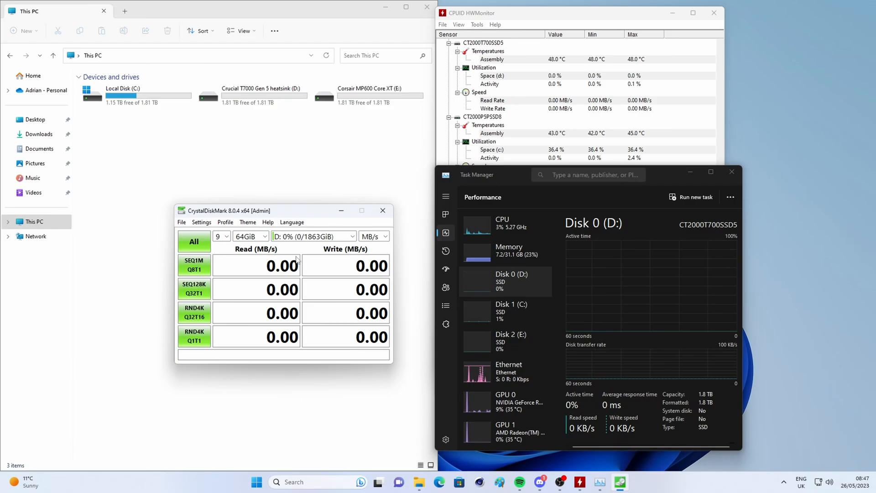
pyautogui.moveTo(525, 299)
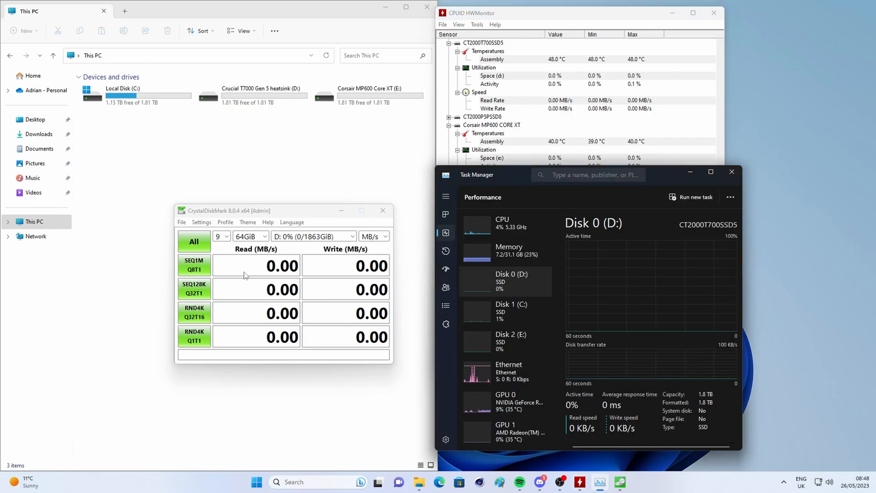
# Start the All benchmark on drive D: with 9 runs at 64GiB
pyautogui.click(193, 241)
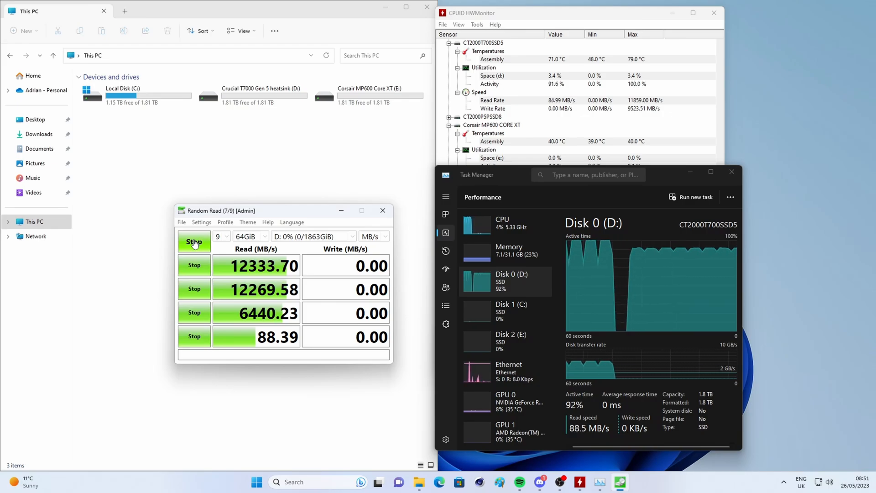
# Let the benchmark on D: complete, sequential reads reaching about 12,333 MB/s
pyautogui.click(193, 241)
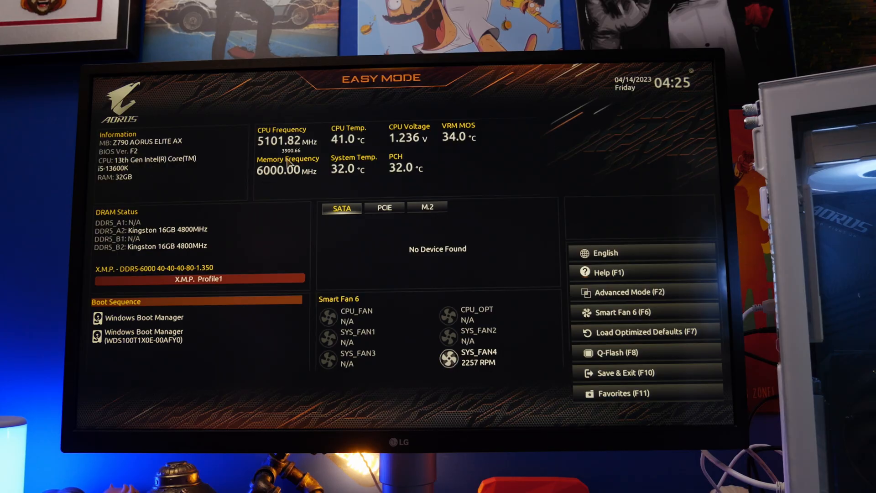
# Review the PCIe x16 slot, then the M.2 list showing M2A and M2P at PCIe 4.0 x4
pyautogui.click(384, 208)
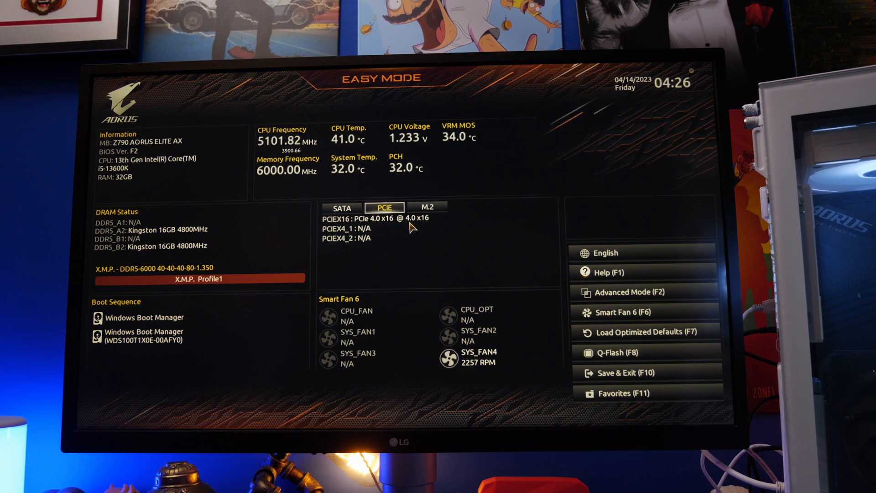
pyautogui.click(427, 207)
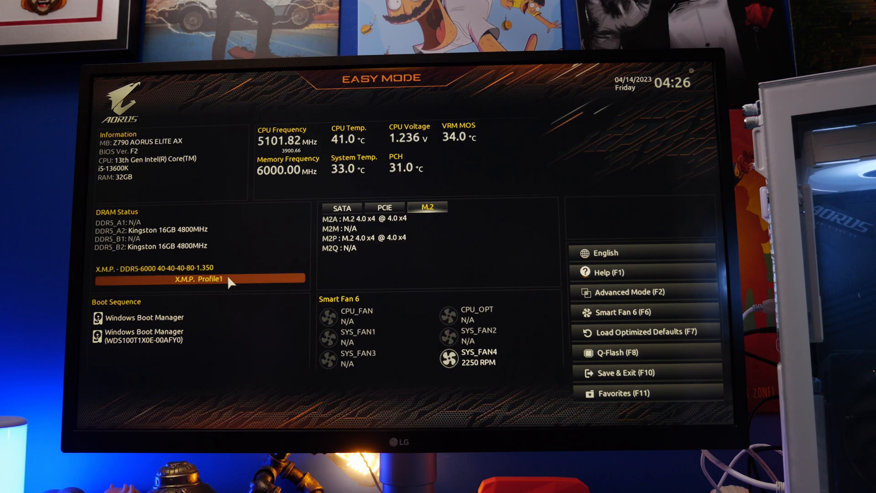
# Enter Advanced Mode and view the NVMe configuration for the WDS100T1X0E drive
pyautogui.click(629, 292)
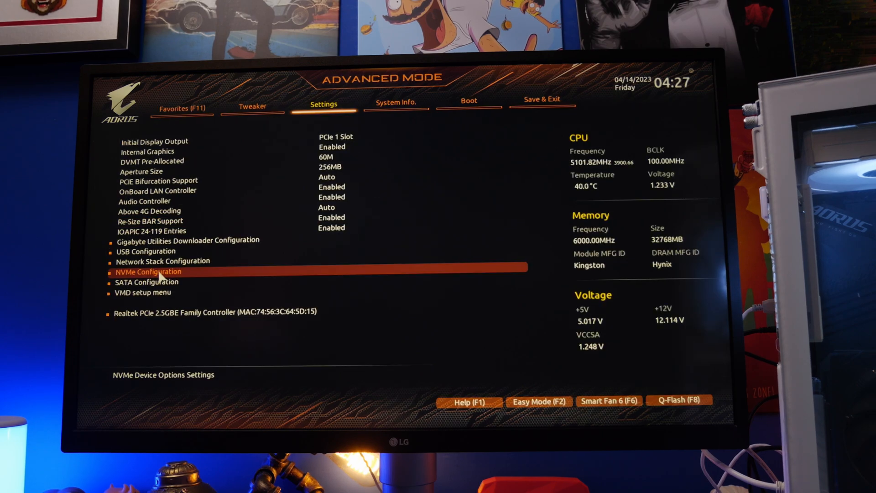
pyautogui.click(148, 271)
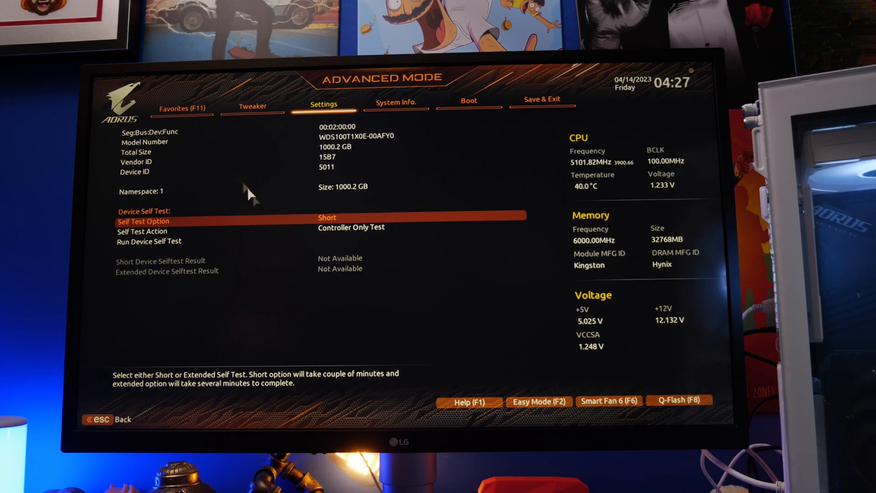